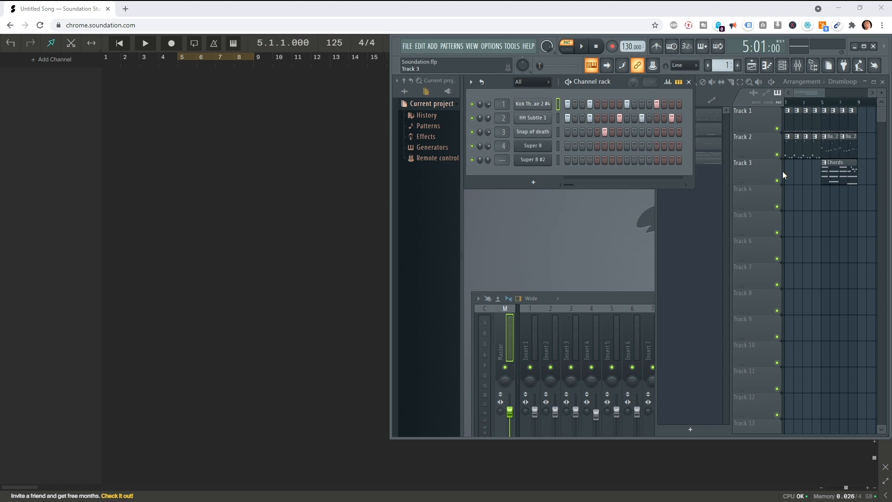
# Select the Drumloop pattern from the playlist's pattern list.
pyautogui.click(532, 146)
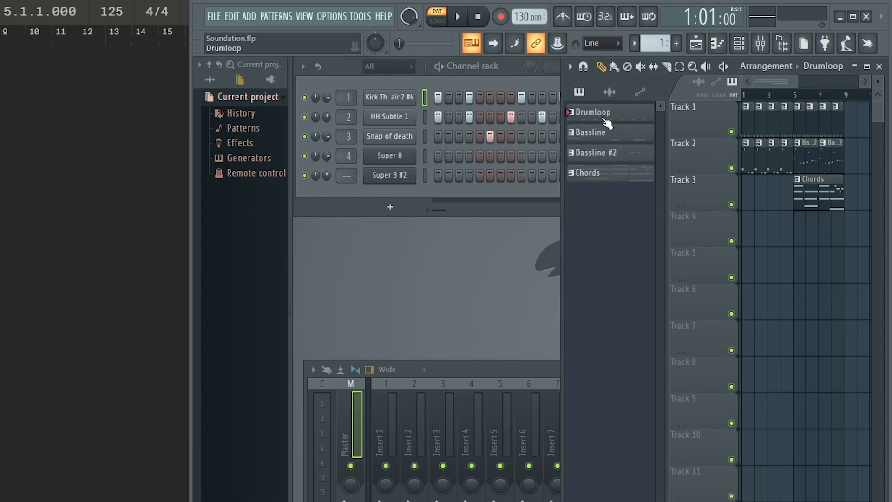
pyautogui.click(591, 112)
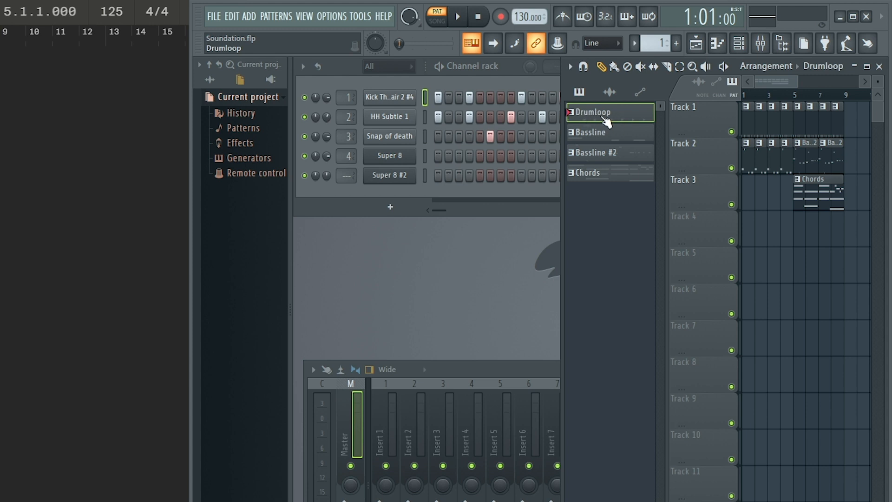
# Quick render the Drumloop pattern as an audio clip, producing Drumloop_5.wav.
pyautogui.rightClick(591, 111)
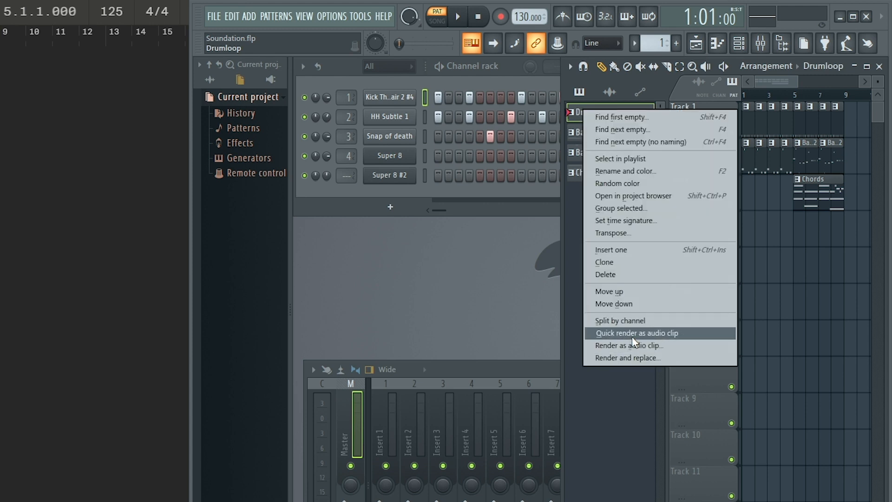
pyautogui.click(636, 332)
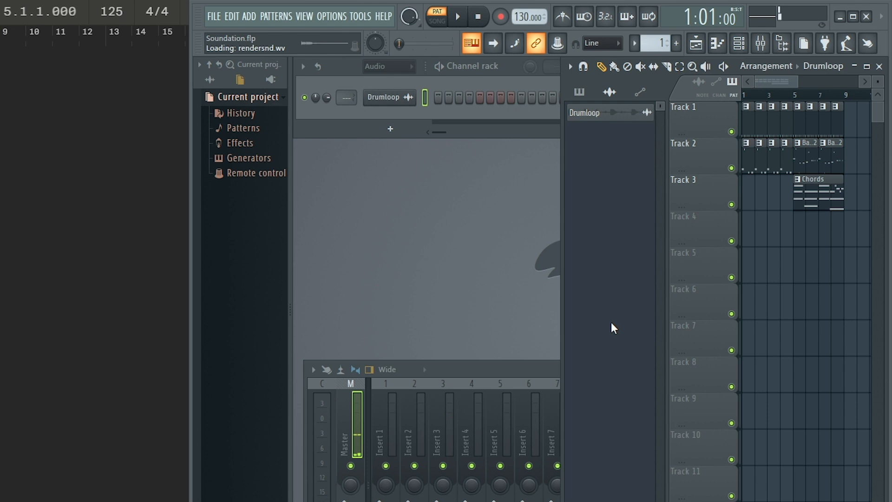
pyautogui.click(585, 112)
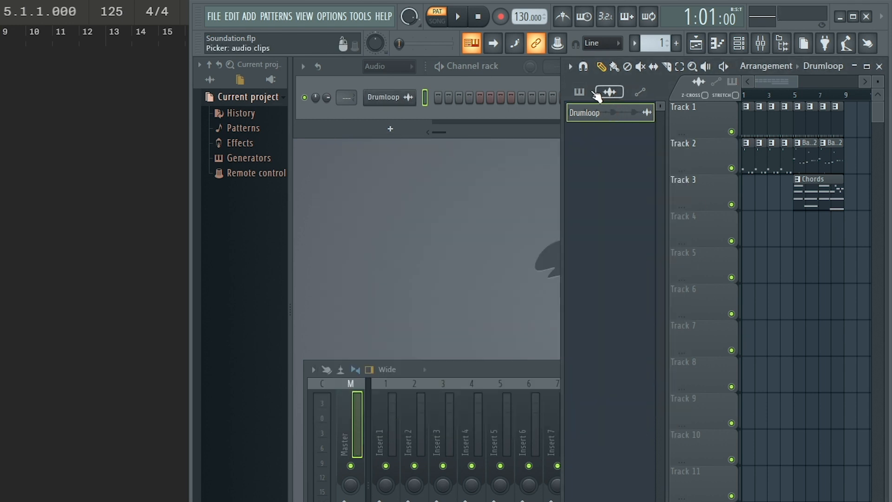
pyautogui.click(578, 92)
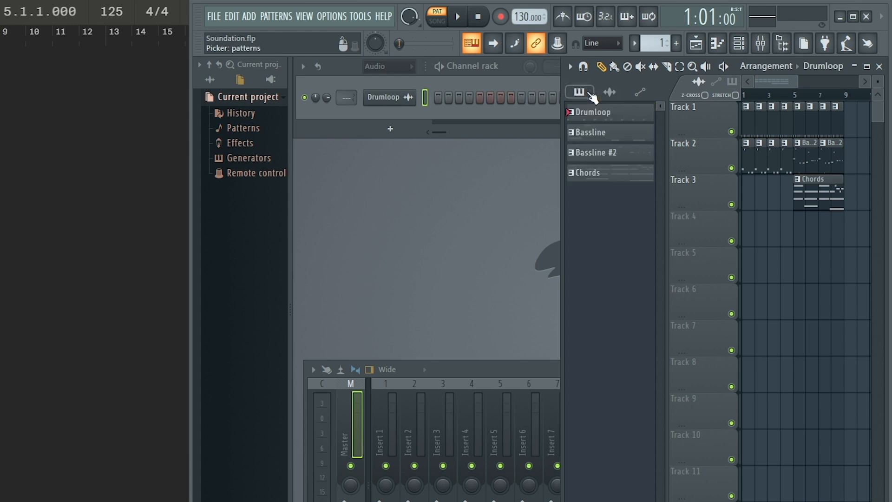
pyautogui.click(609, 92)
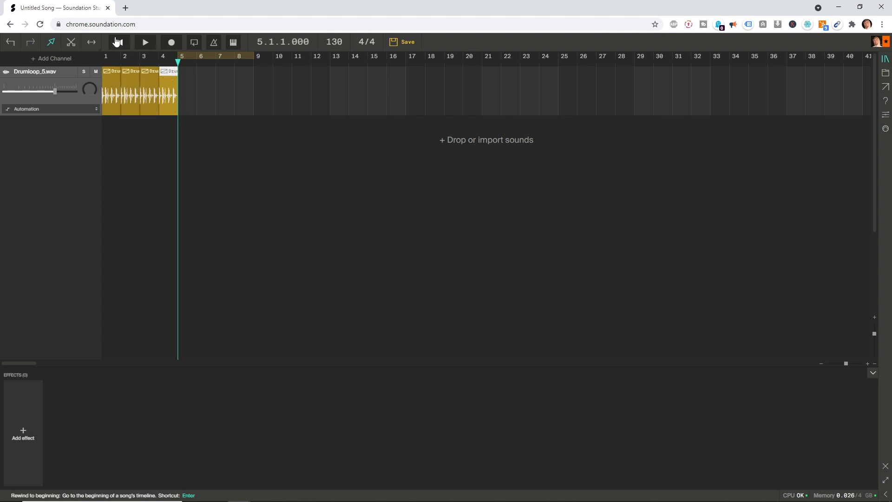
# Rewind Soundation playback to the beginning of the song.
pyautogui.click(144, 41)
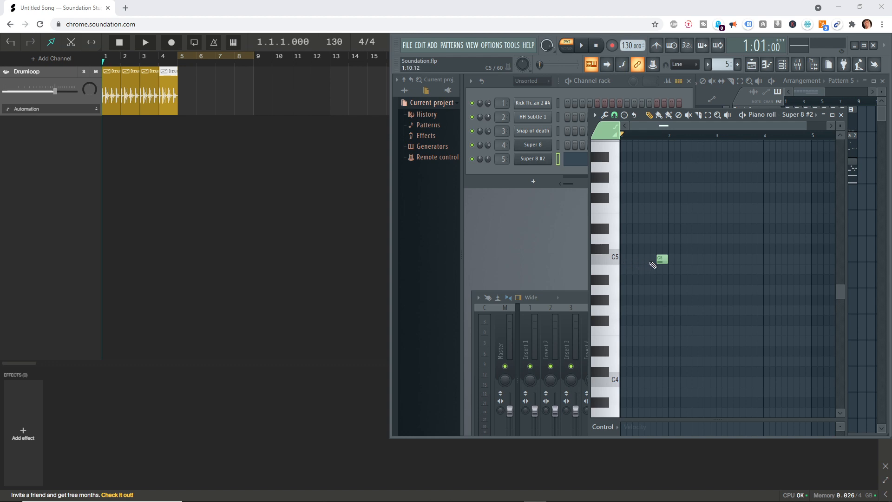
# Play the single-note Pattern 5, then open its options in the pattern picker.
pyautogui.click(581, 45)
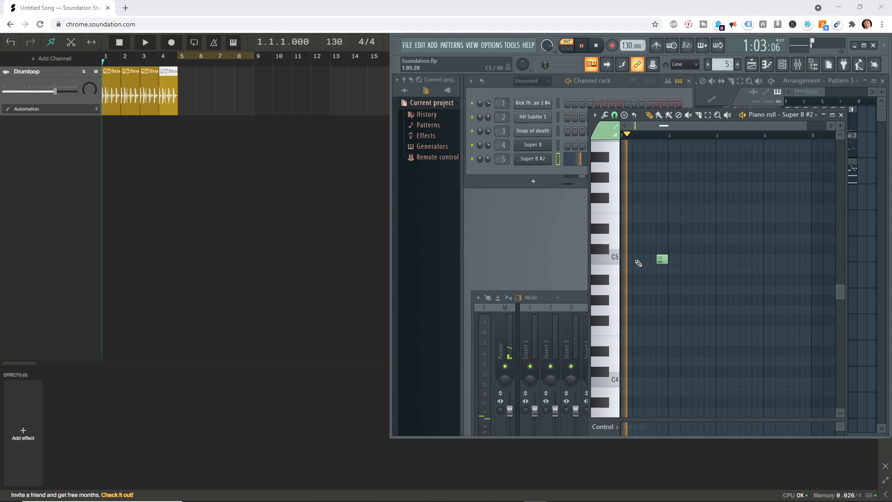
pyautogui.rightClick(634, 165)
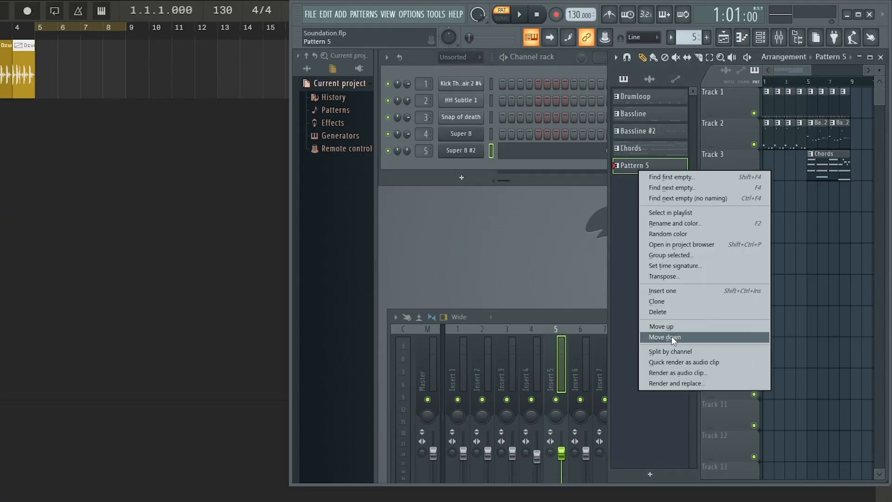
pyautogui.moveTo(676, 373)
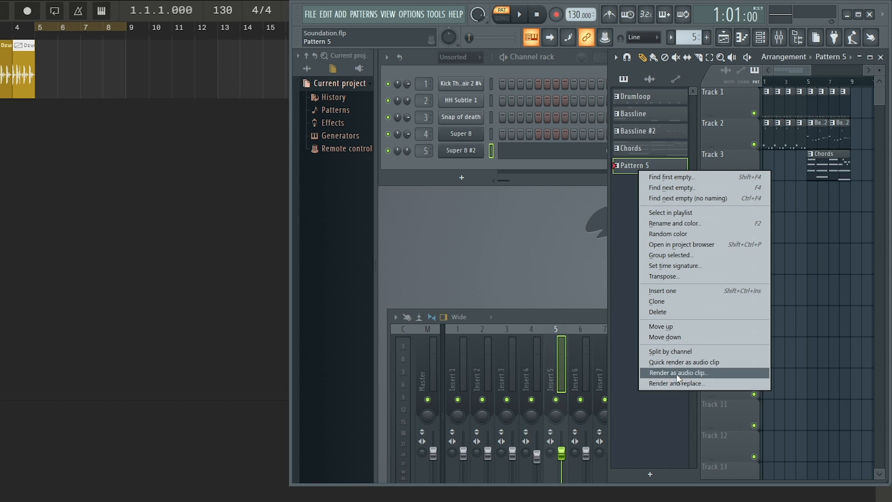
# Render Pattern 5 to an audio file and adjust its tail setting.
pyautogui.click(677, 373)
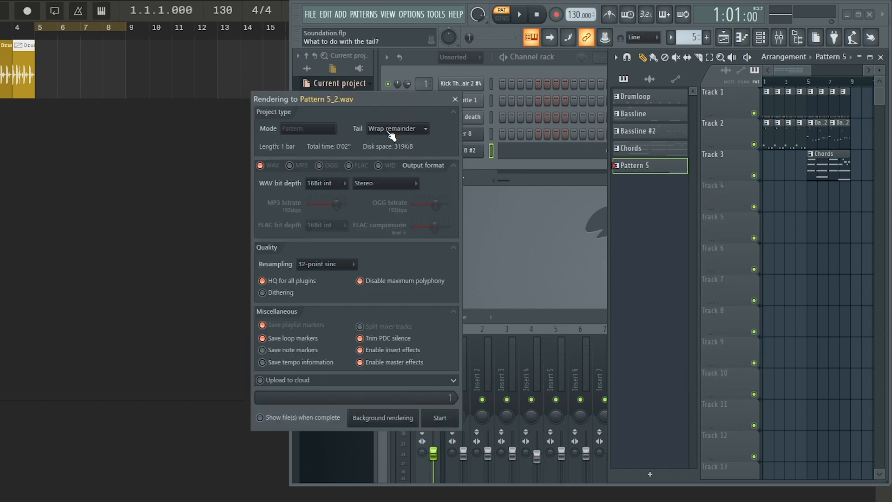
pyautogui.click(396, 128)
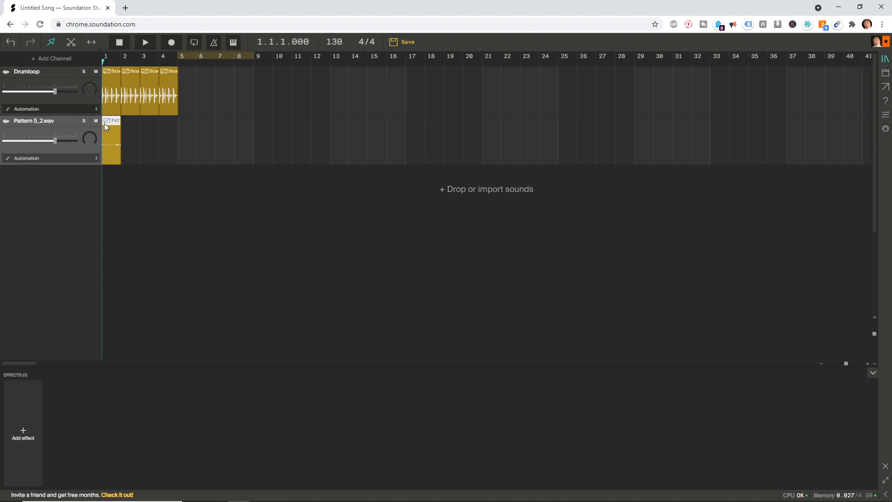
# Play the Soundation song to hear the Drumloop and Pattern 5_2 tracks together.
pyautogui.click(145, 42)
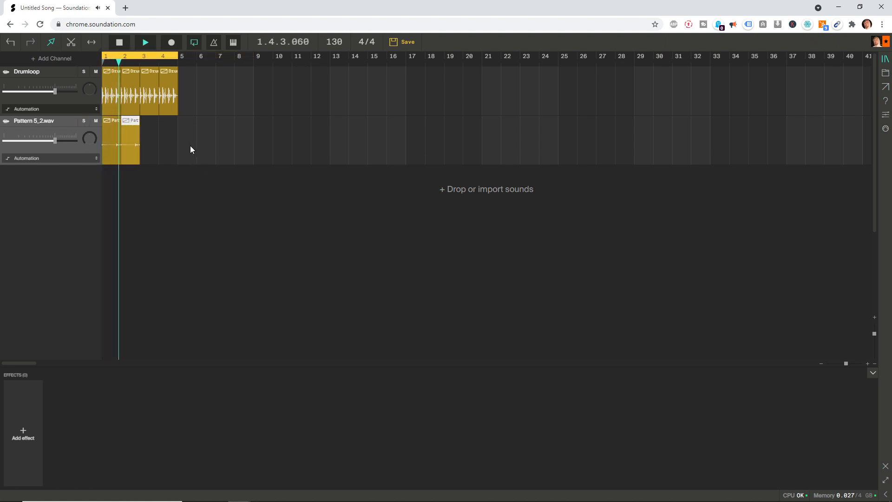
pyautogui.click(145, 42)
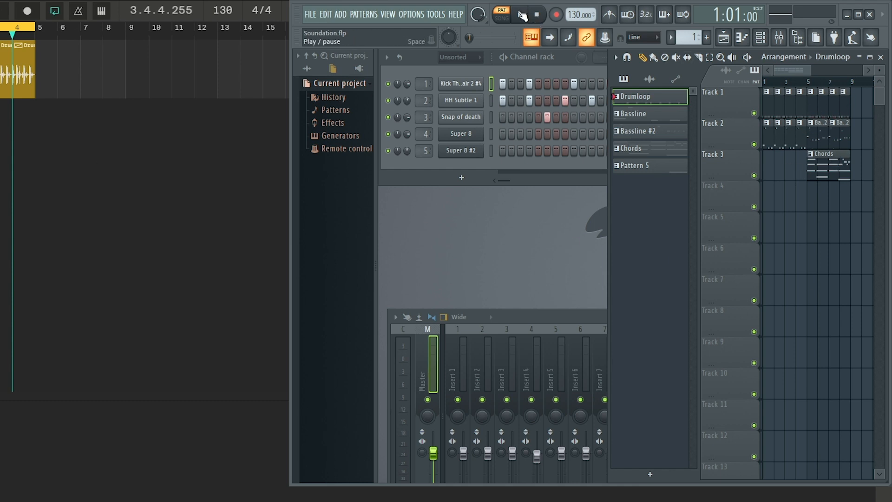
# Switch FL Studio playback from Pattern to Song mode.
pyautogui.click(502, 14)
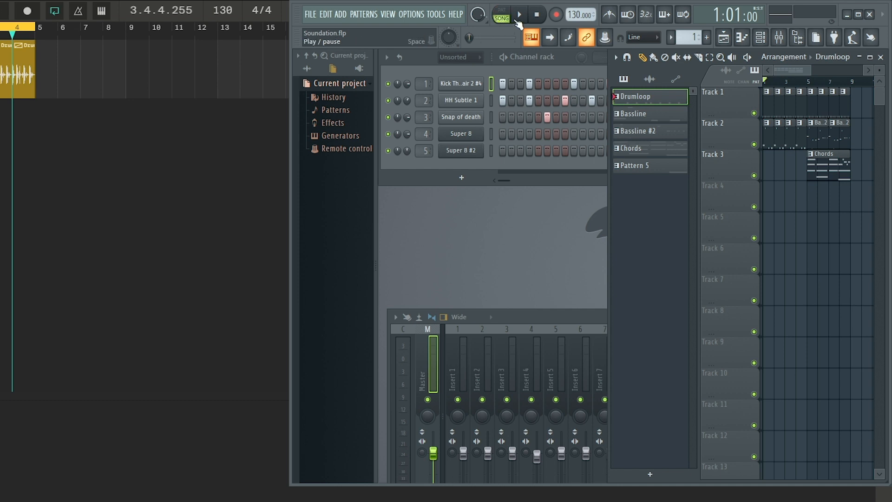
pyautogui.click(517, 14)
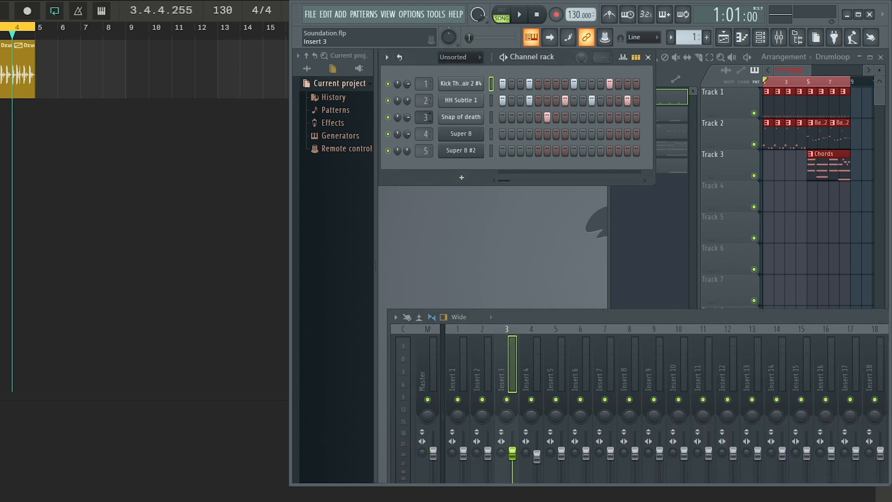
# Export the song as a WAV file named Beach Party in Desktop\FL.
pyautogui.click(310, 14)
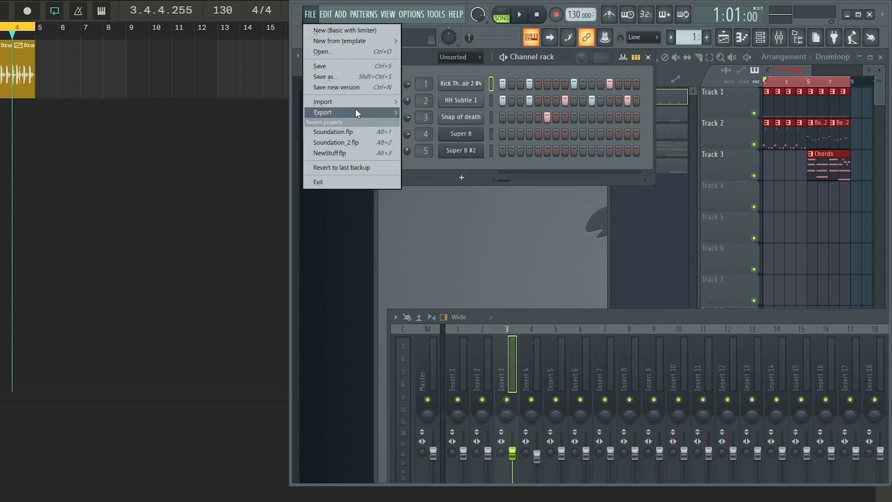
pyautogui.click(322, 112)
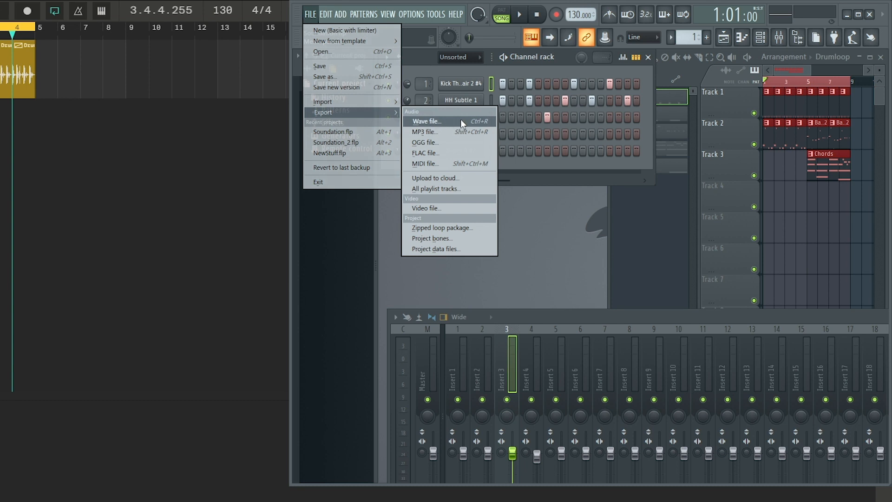
pyautogui.moveTo(461, 125)
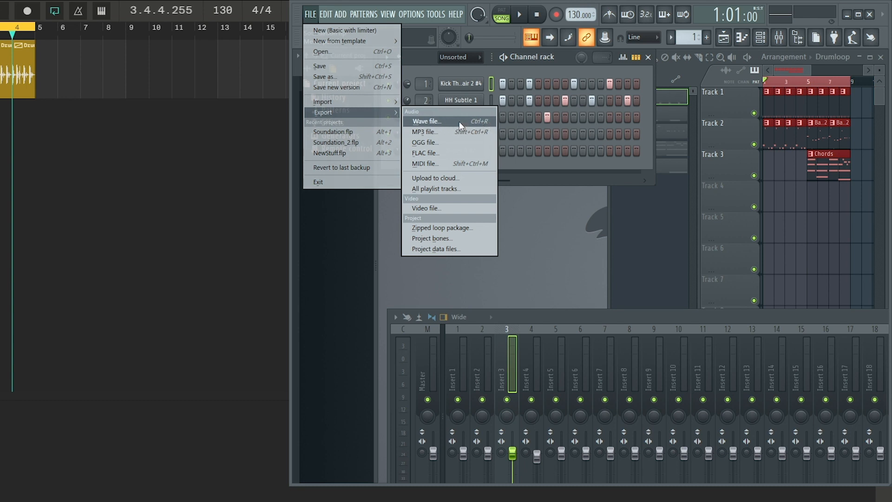
pyautogui.click(426, 122)
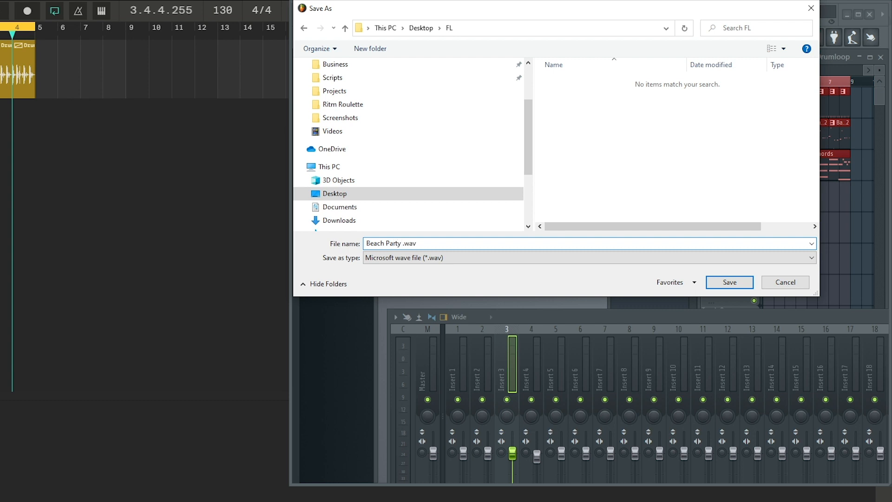
pyautogui.click(729, 282)
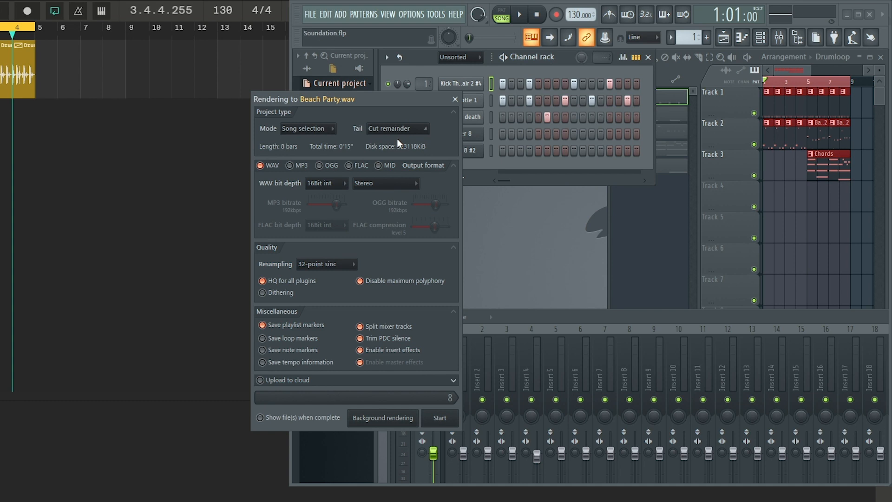
# Render Beach Party to split WAV stems with the tail set to Cut remainder.
pyautogui.click(395, 128)
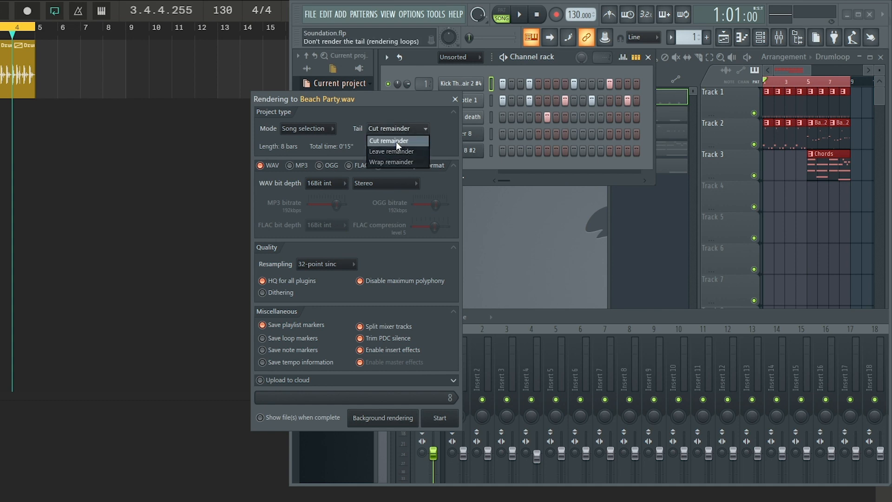
pyautogui.click(389, 141)
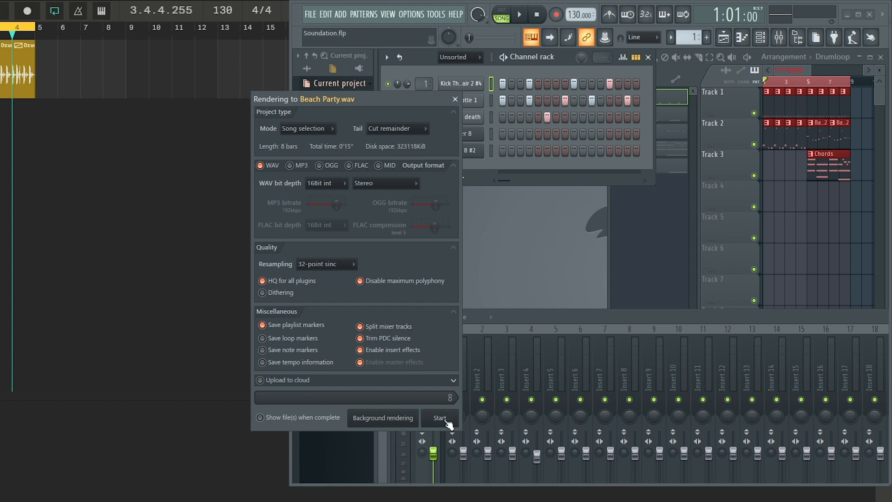
pyautogui.click(439, 418)
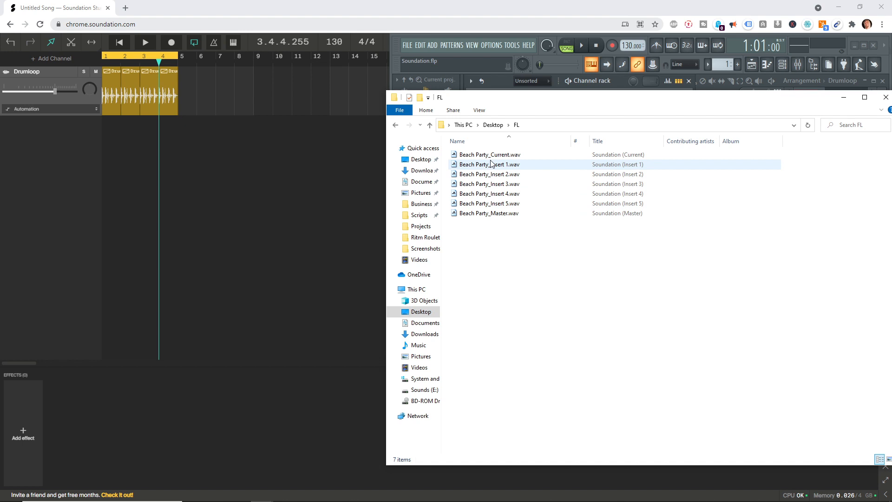
# Select the exported Beach Party WAV stems in the FL folder for import.
pyautogui.click(488, 193)
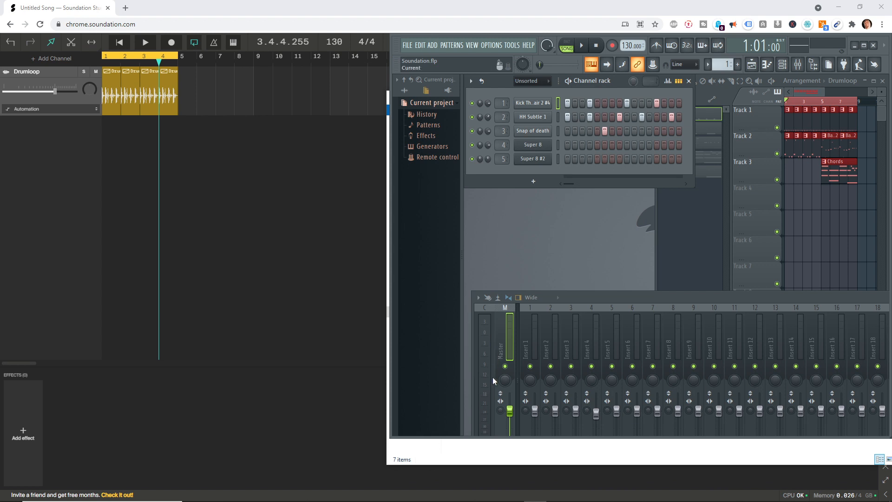
pyautogui.rightClick(526, 347)
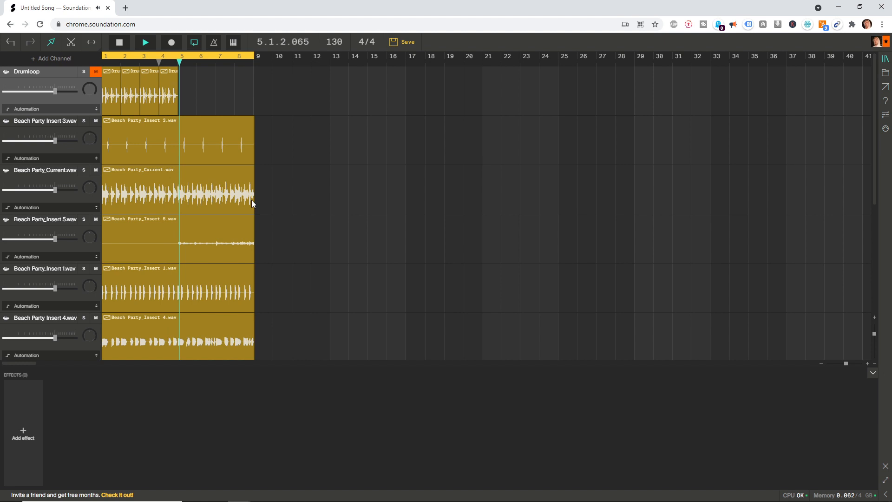
# Review the Beach Party stem tracks in Soundation and add Beach Party_Insert 2.wav.
pyautogui.click(119, 43)
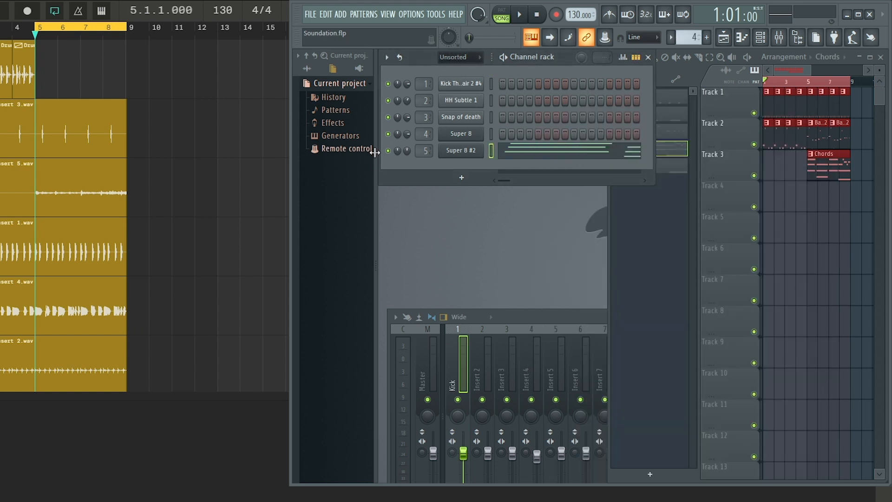
# Show Super 8 #2's chords in the piano roll and start a MIDI file export.
pyautogui.doubleClick(459, 150)
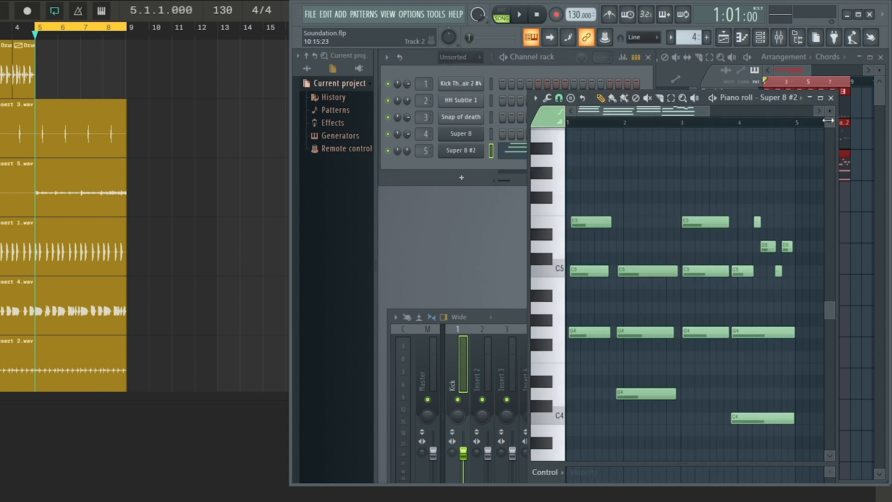
pyautogui.click(630, 147)
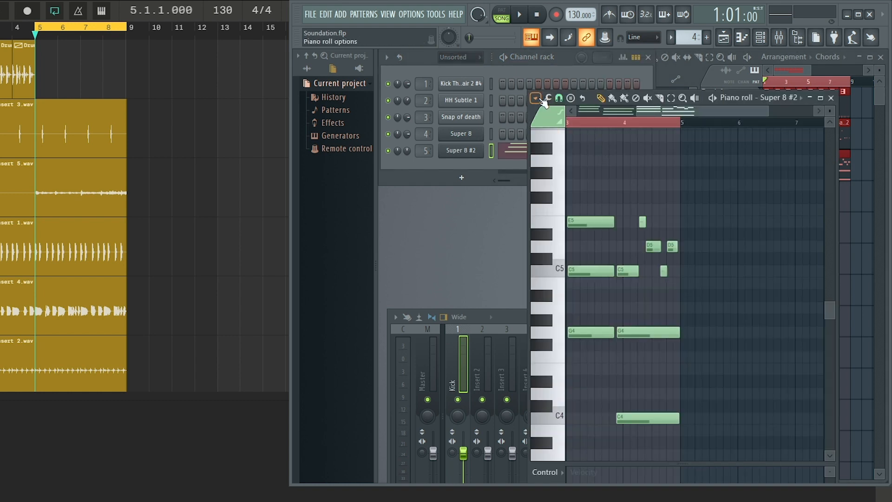
pyautogui.click(535, 98)
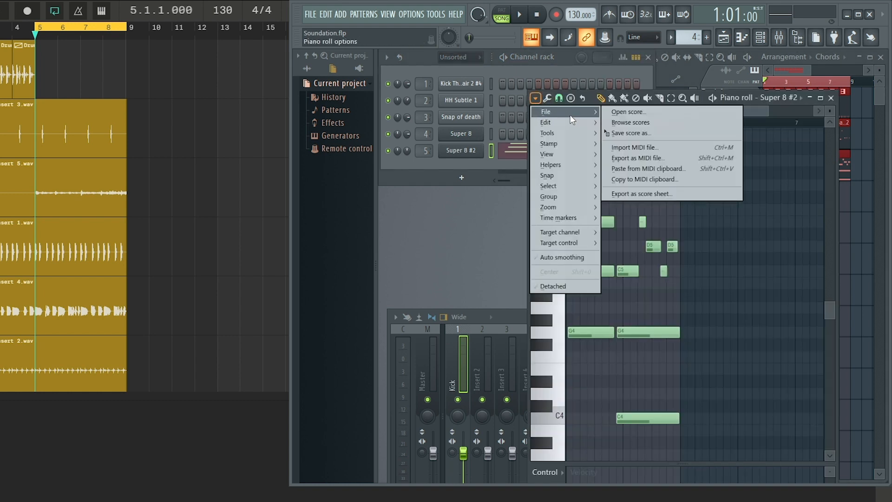
pyautogui.moveTo(636, 157)
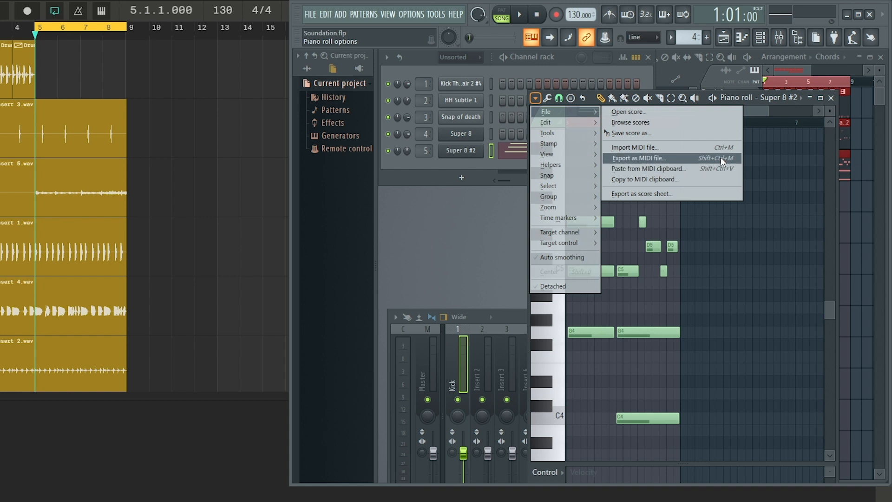
pyautogui.click(639, 157)
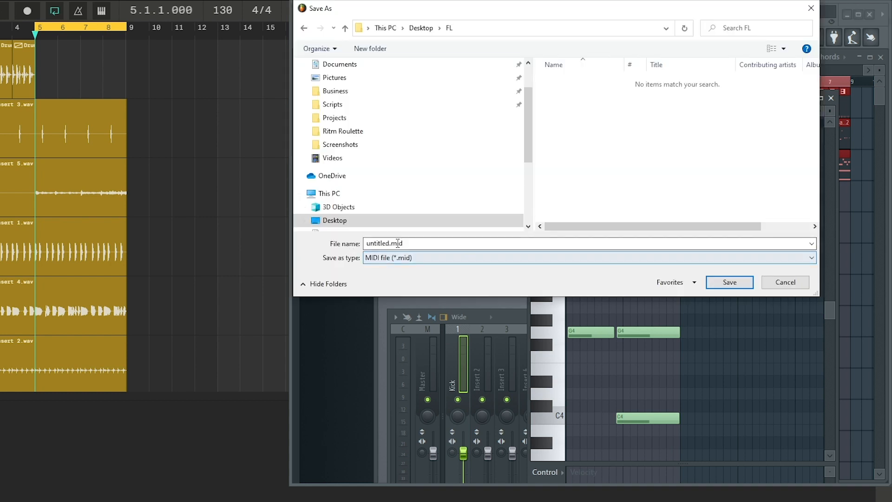
# Enter 'Beach' as the MIDI file name and save it to the FL folder.
pyautogui.write('Beach')
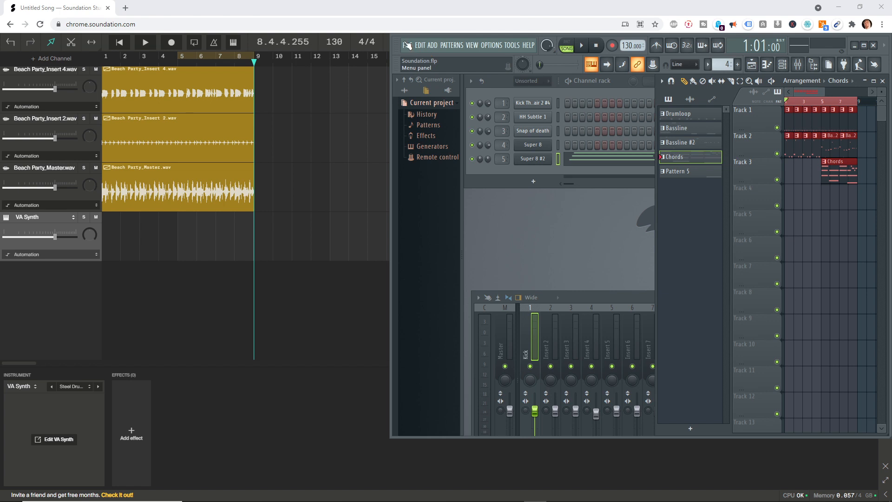
# Save the project as new version Soundation_3.flp and bring up the Macros list.
pyautogui.click(408, 45)
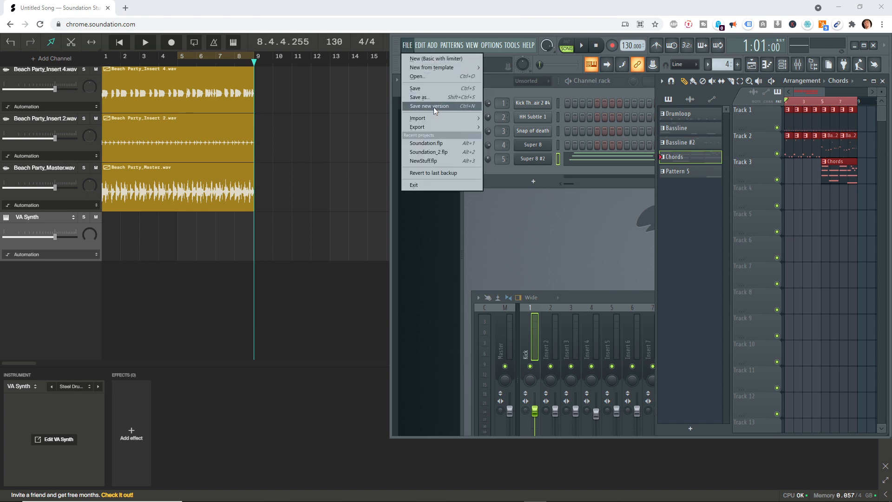
pyautogui.click(429, 106)
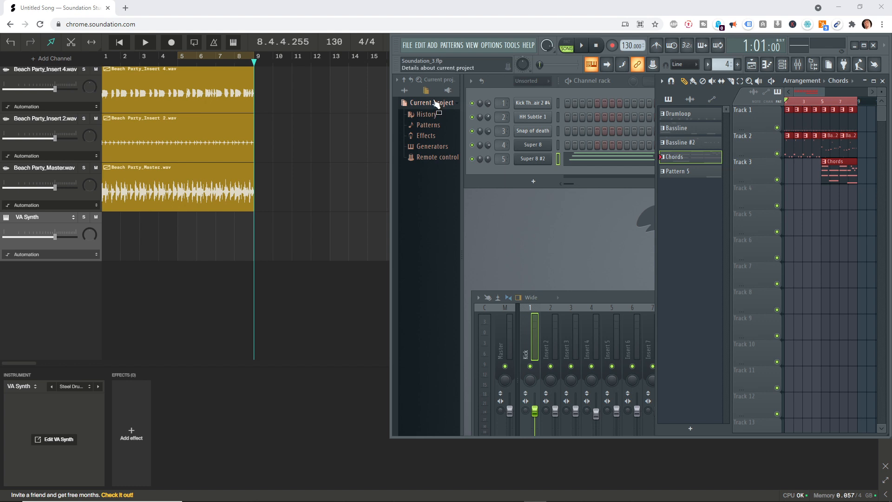
pyautogui.click(511, 46)
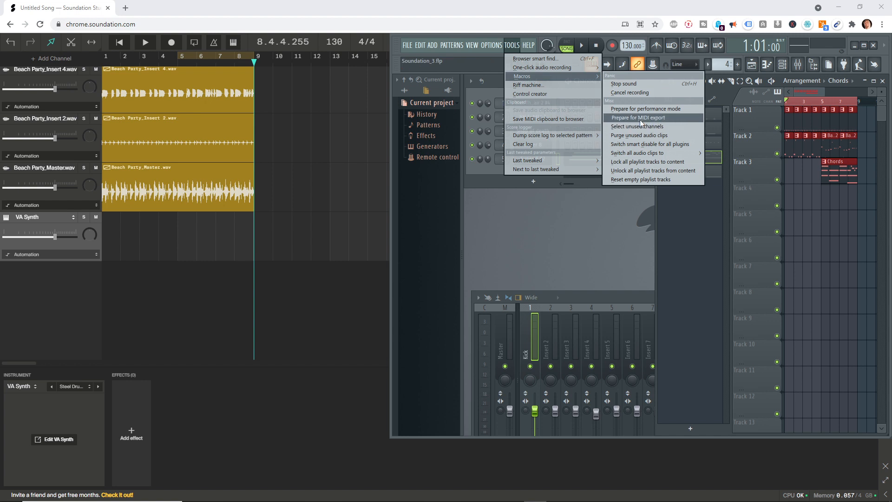
# Run Prepare for MIDI export, confirm conversion to MIDI Out channels, and close MIDI Out.
pyautogui.click(645, 117)
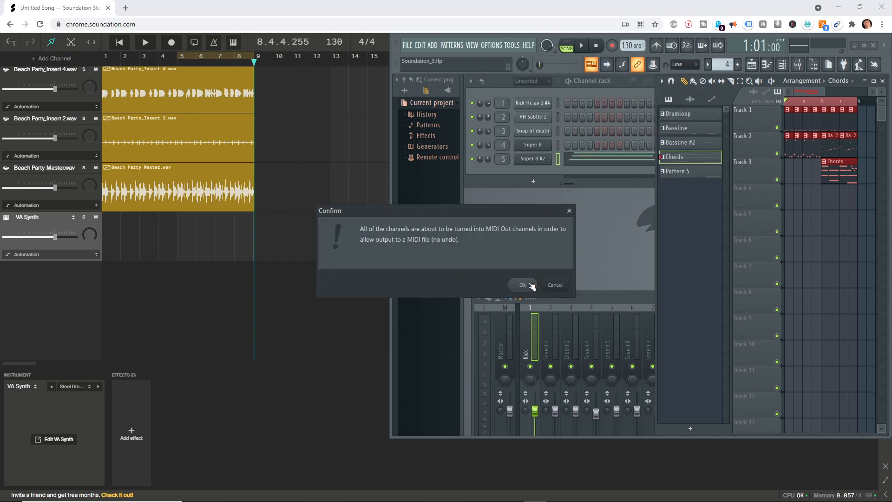
pyautogui.click(521, 284)
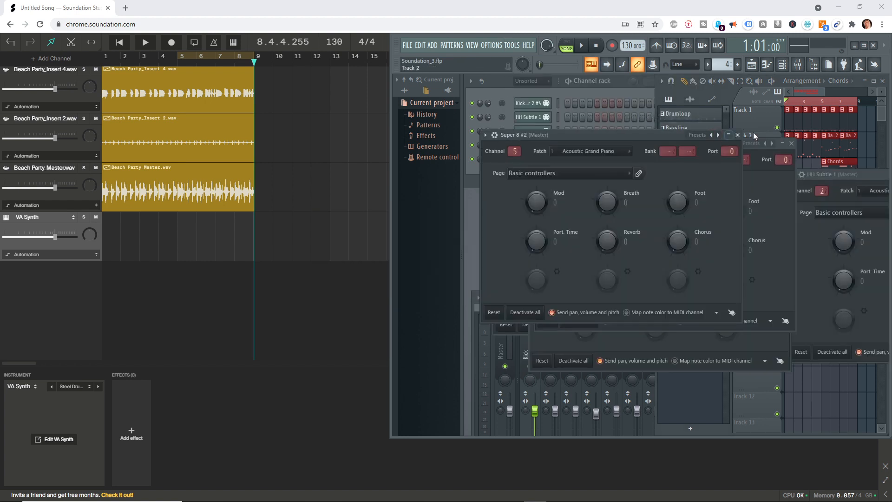
pyautogui.click(406, 45)
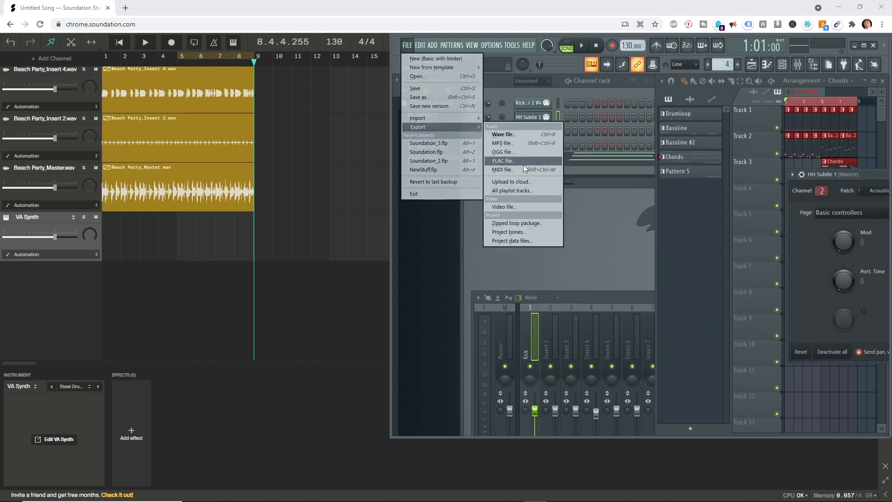
# Export the song as a MIDI file, rendering Beach Party.mid.
pyautogui.click(503, 169)
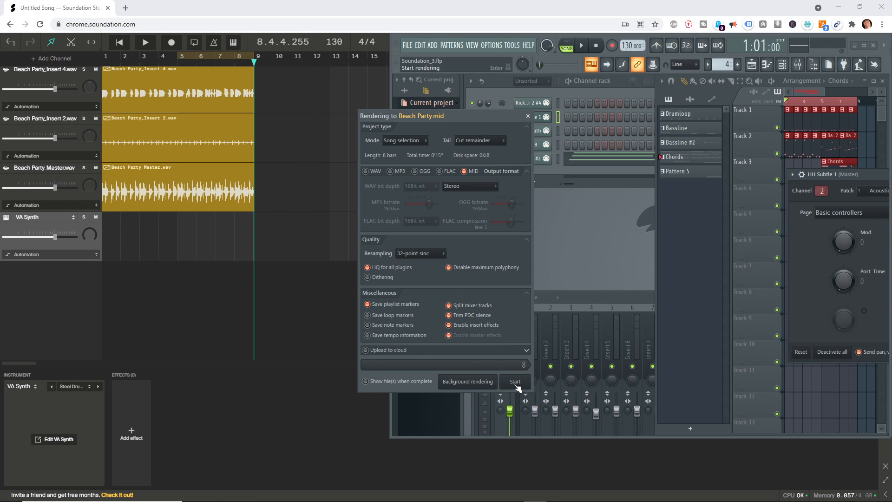
pyautogui.click(514, 381)
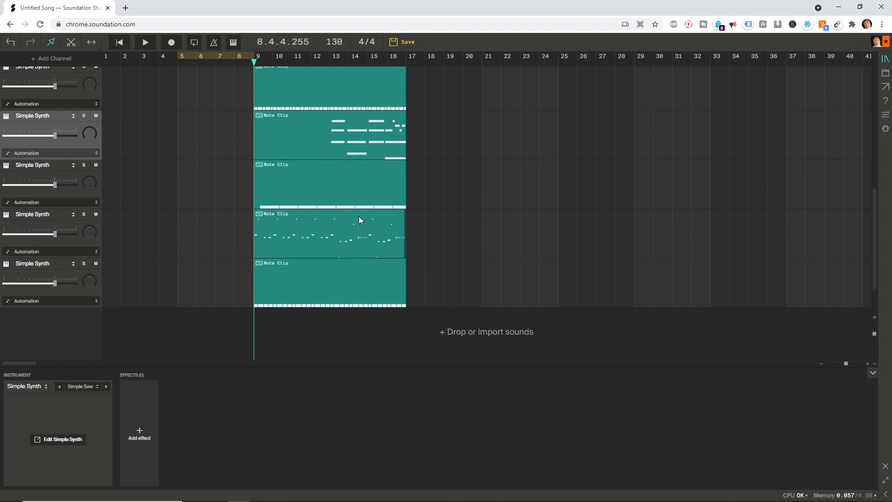
pyautogui.moveTo(515, 168)
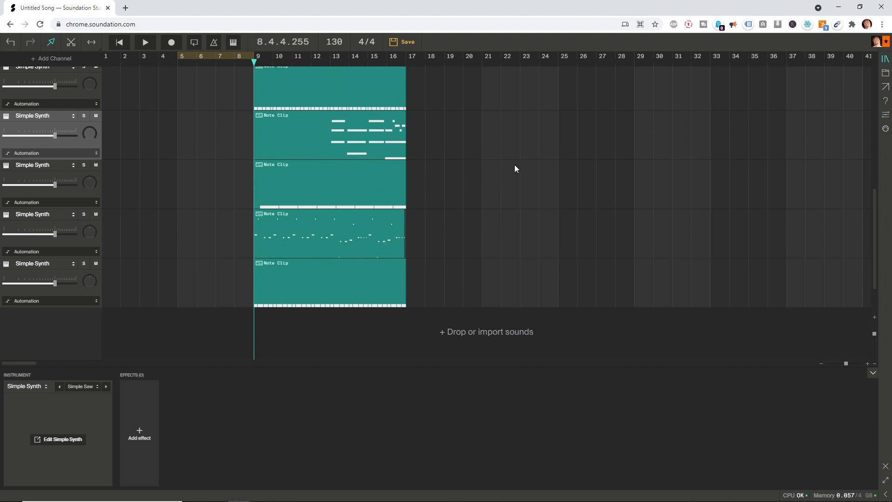